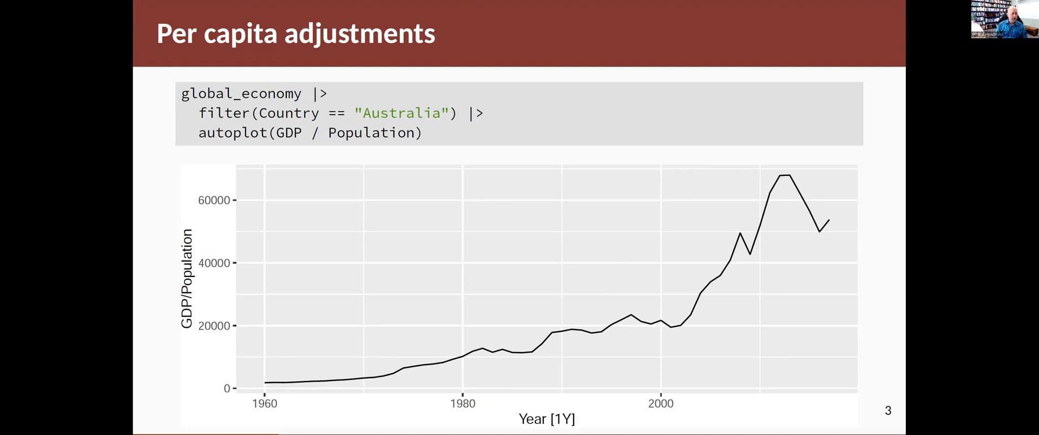
Step: Leave the per capita GDP slide and move toward the RStudio transformations script
{"action": "key", "text": "right"}
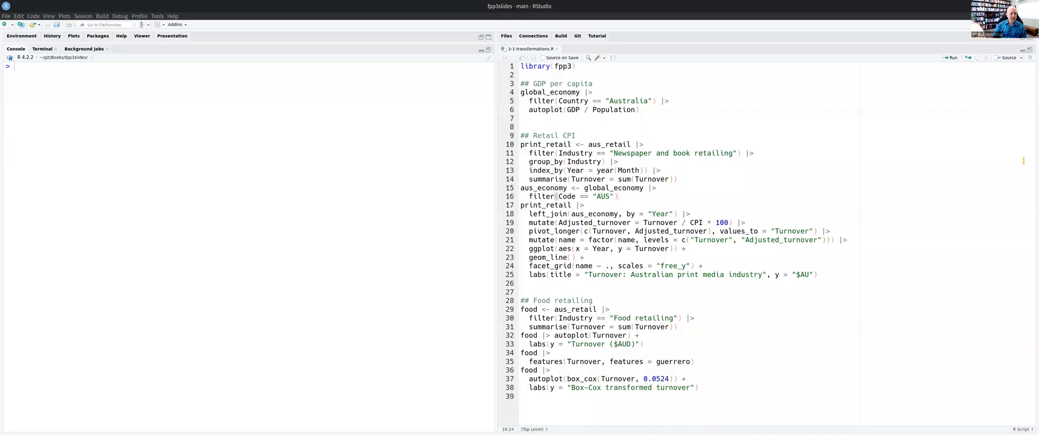
Step: Run library(fpp3) and print the aus_retail monthly turnover tsibble in the console
{"action": "left_click", "coordinate": [618, 196]}
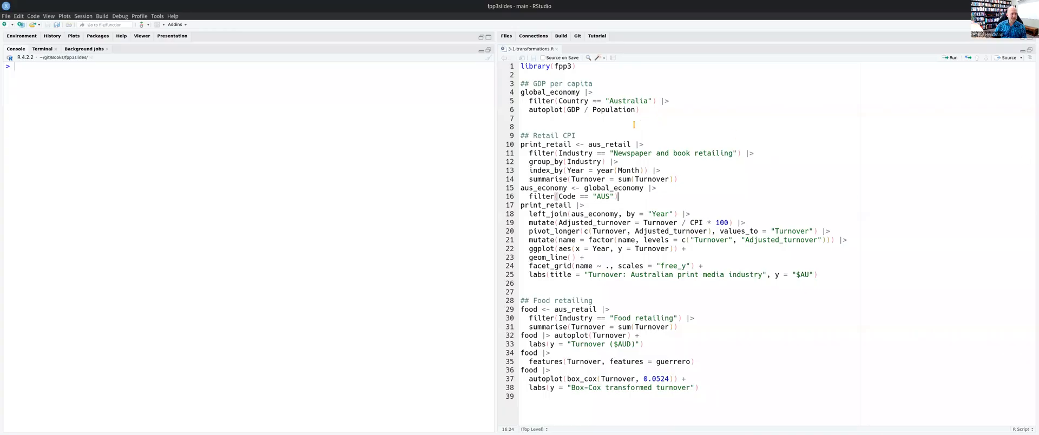
{"action": "left_click", "coordinate": [575, 135]}
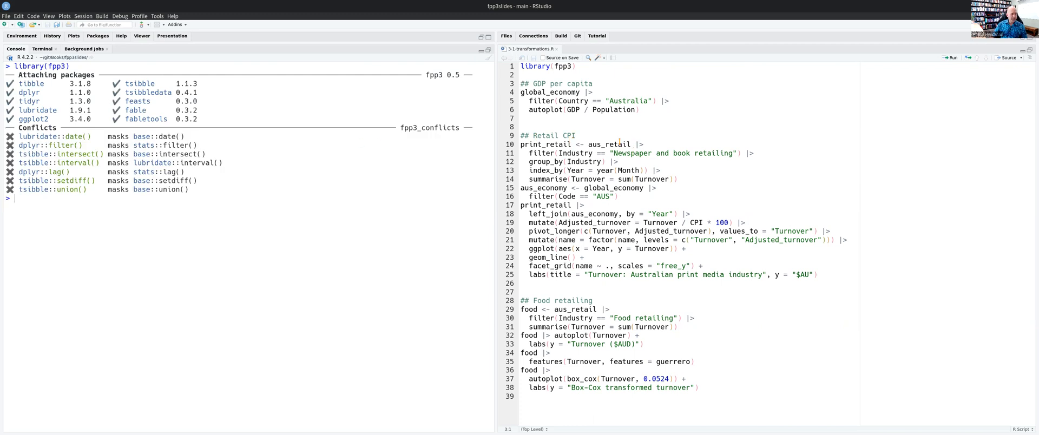
{"action": "double_click", "coordinate": [608, 144]}
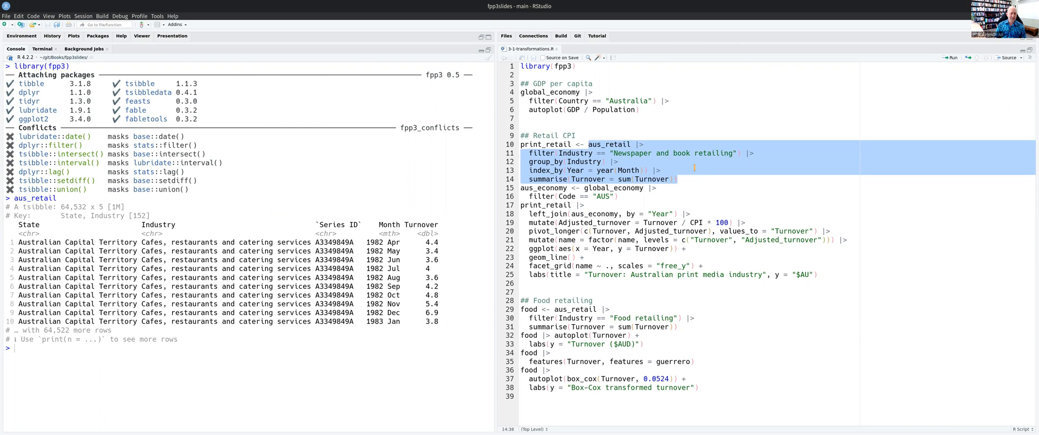
Step: Create print_retail as yearly newspaper and book turnover and begin a print_retail line
{"action": "left_click", "coordinate": [589, 144]}
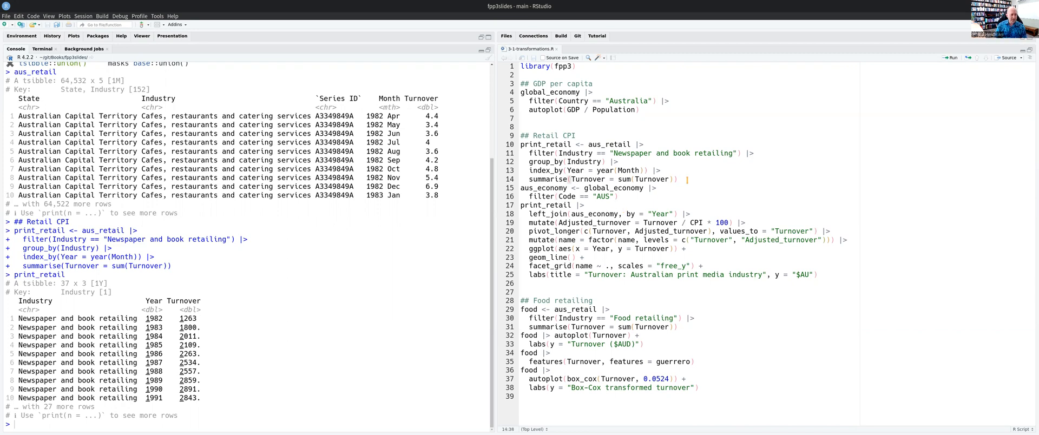
{"action": "type", "text": "print_retail"}
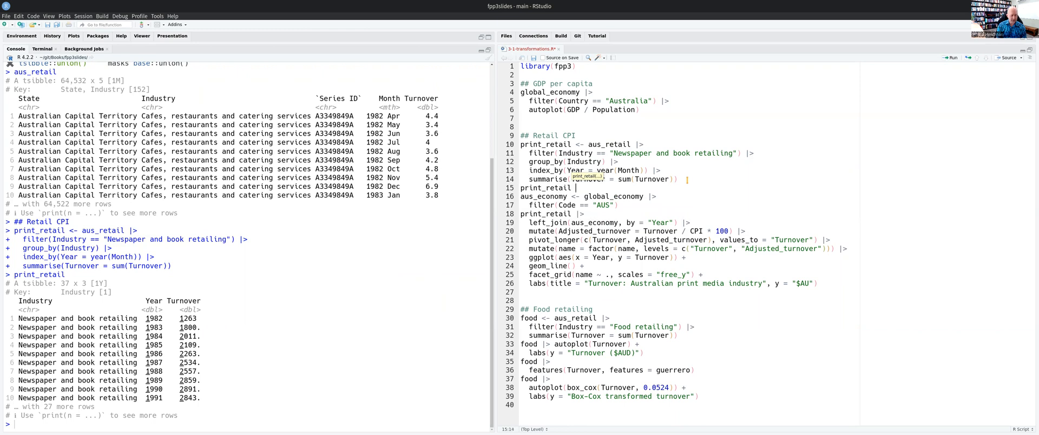
Step: Complete line 15 as print_retail |> autoplot(Turnover) to plot print media turnover
{"action": "type", "text": "|> autoplot()"}
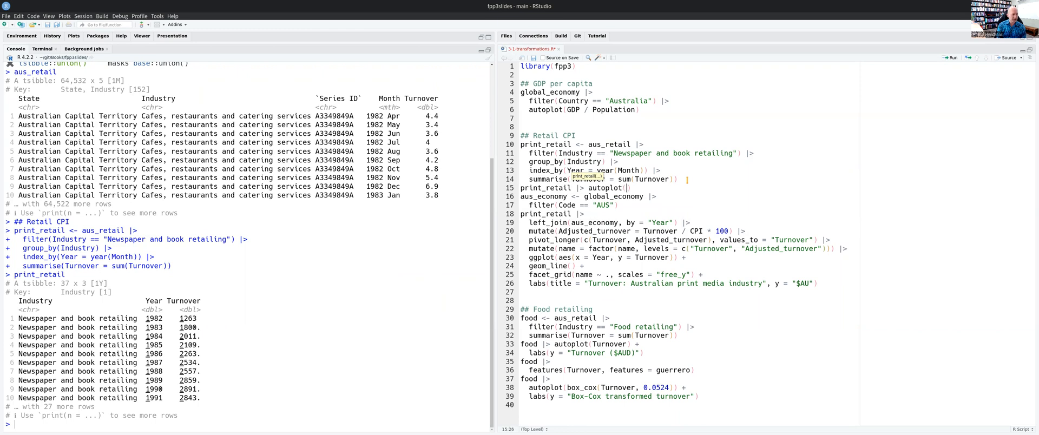
{"action": "type", "text": "Turnover"}
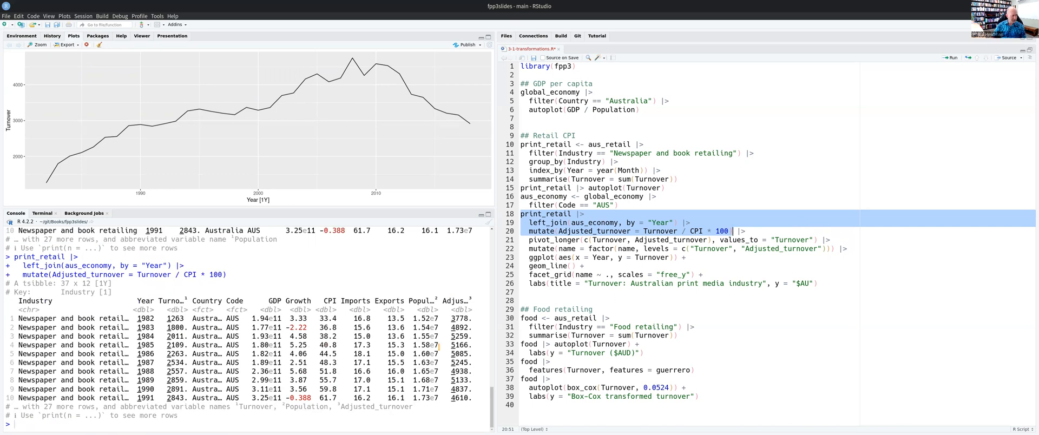
{"action": "double_click", "coordinate": [175, 318]}
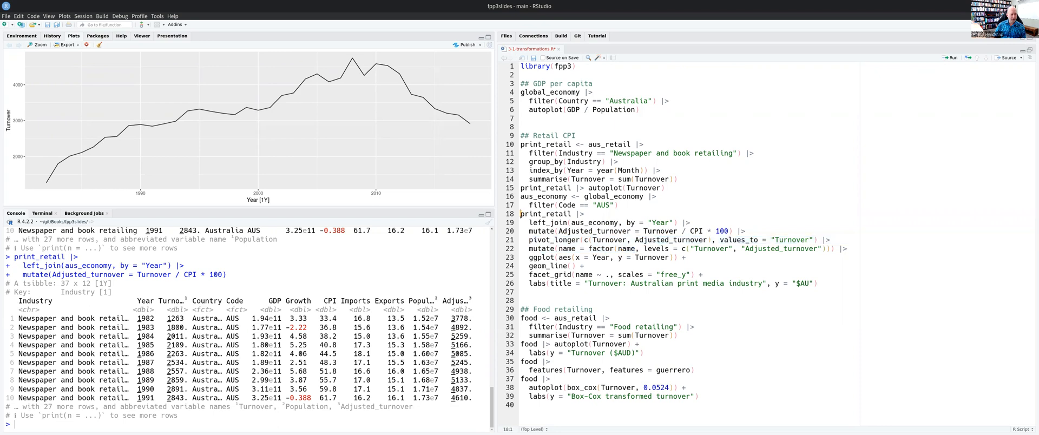
Step: Select lines 18–26 to draw the faceted original versus CPI-adjusted turnover plot
{"action": "left_click_drag", "start_coordinate": [522, 214], "coordinate": [778, 284]}
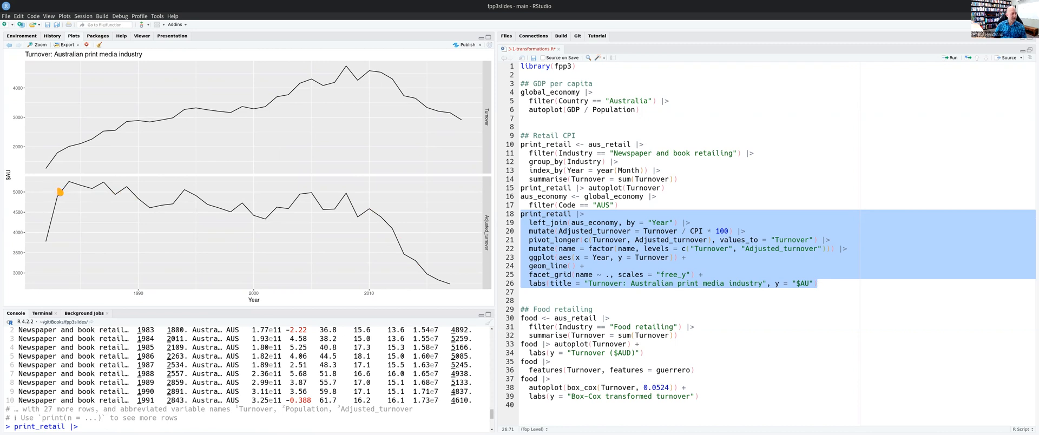
{"action": "mouse_move", "coordinate": [171, 131]}
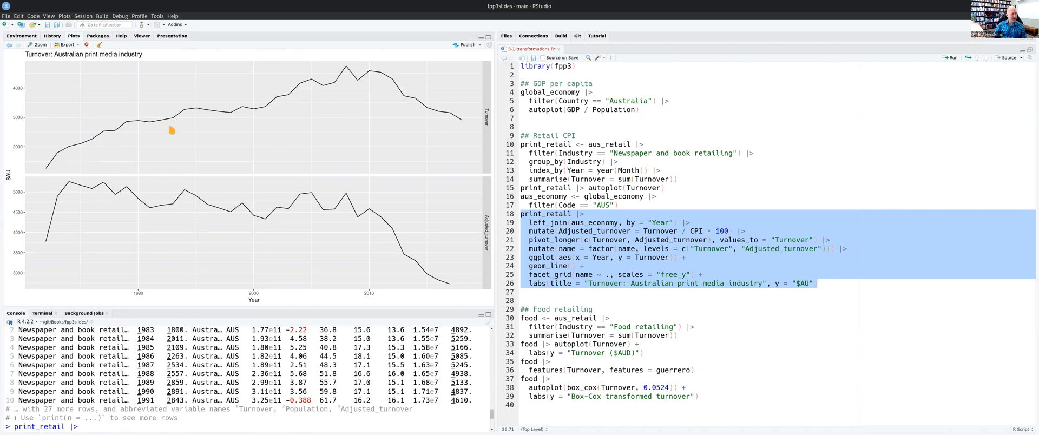
{"action": "mouse_move", "coordinate": [255, 99]}
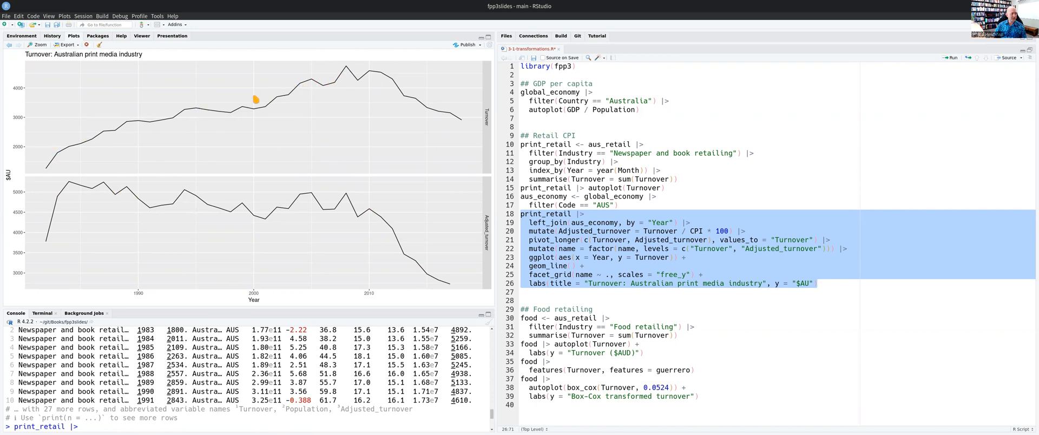
{"action": "mouse_move", "coordinate": [341, 82]}
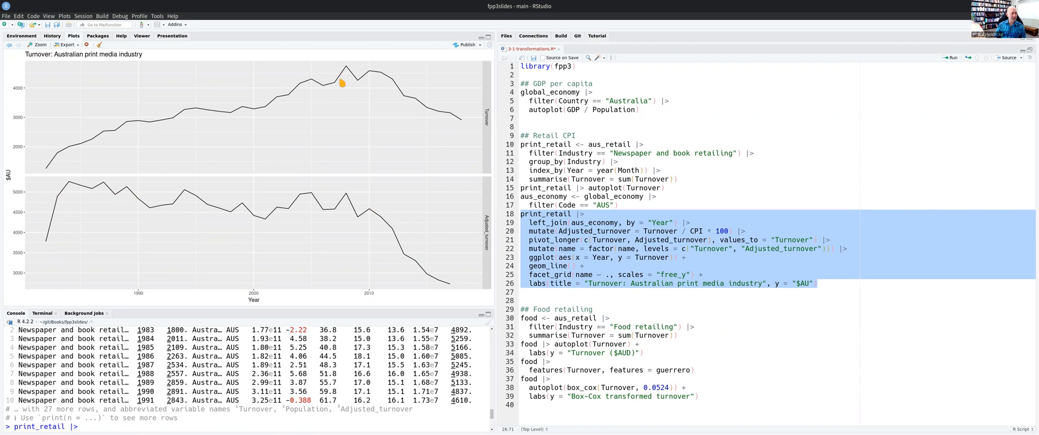
{"action": "mouse_move", "coordinate": [294, 115]}
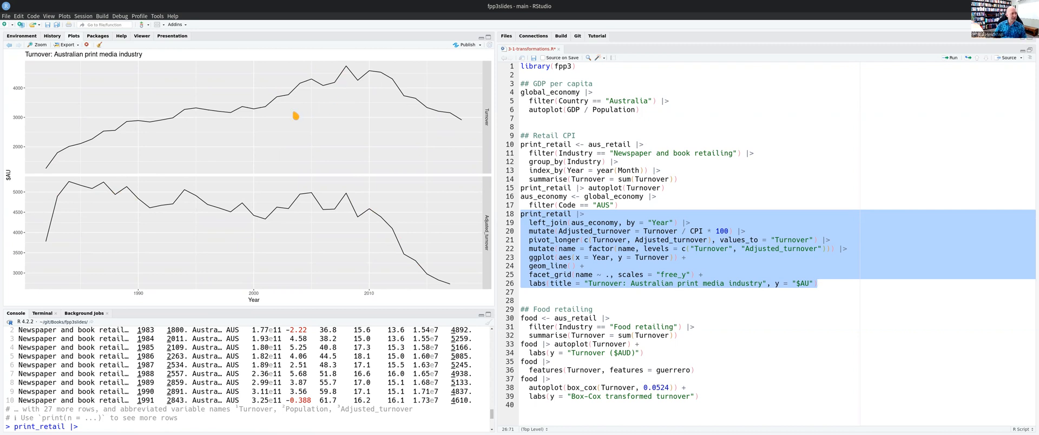
{"action": "mouse_move", "coordinate": [282, 116]}
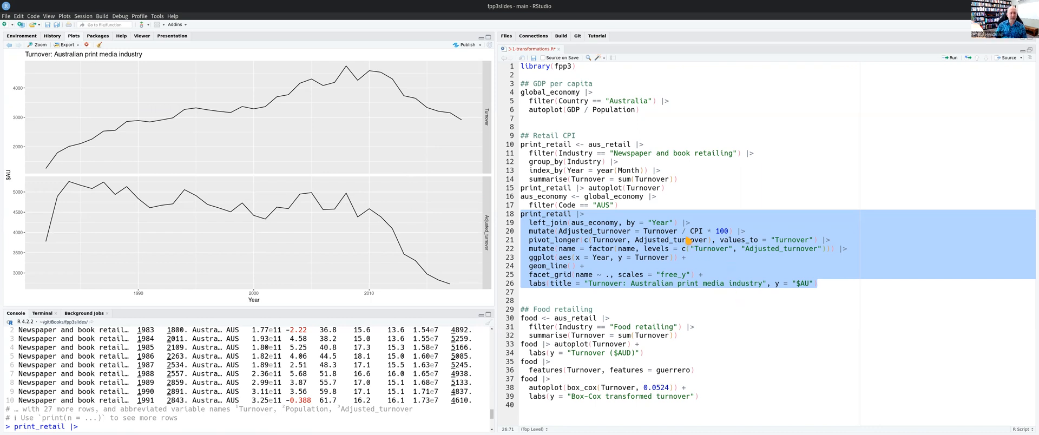
{"action": "mouse_move", "coordinate": [345, 247]}
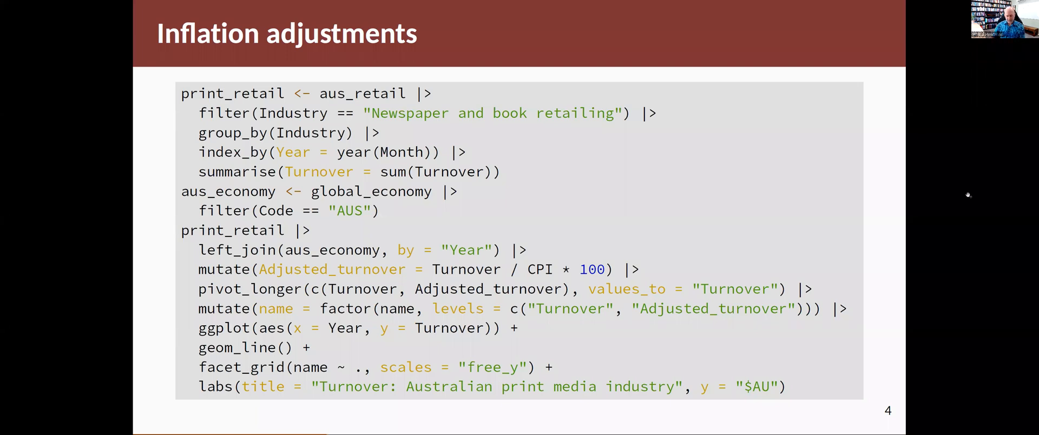
Step: Advance to slide 6 on square root, cube root and logarithm transformations
{"action": "key", "text": "Right"}
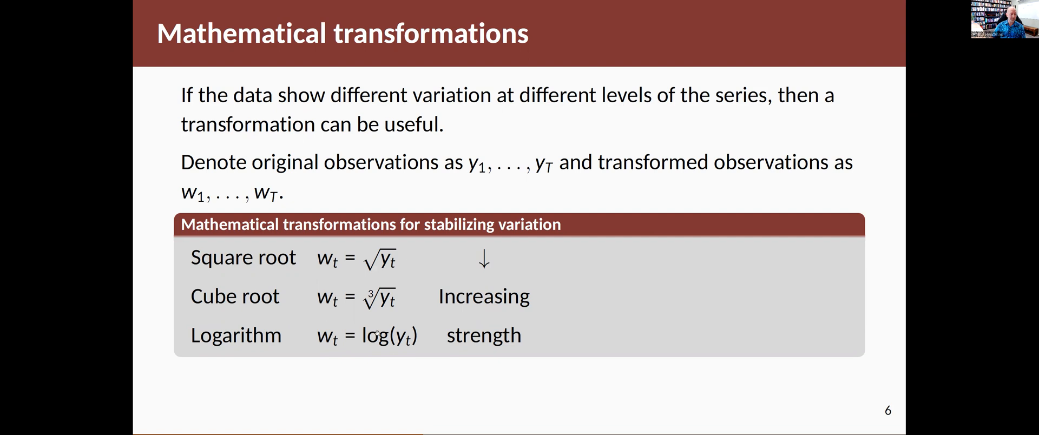
{"action": "mouse_move", "coordinate": [547, 310]}
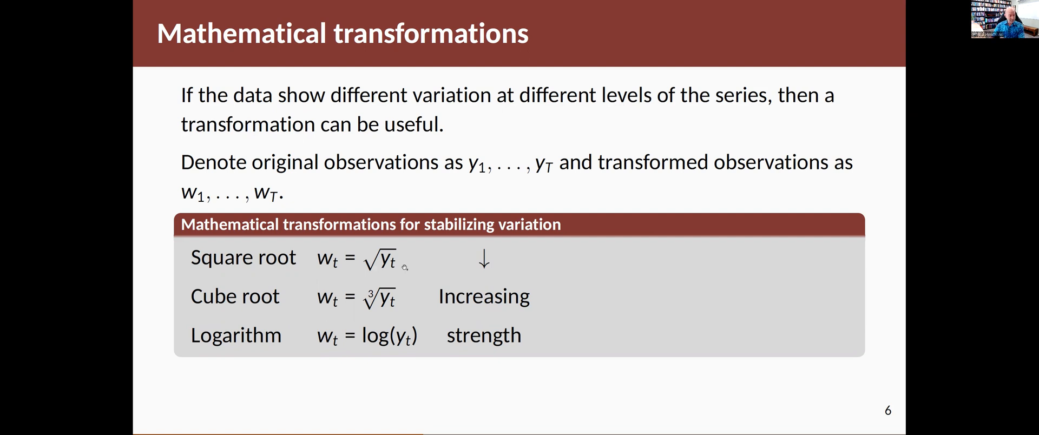
{"action": "mouse_move", "coordinate": [614, 284]}
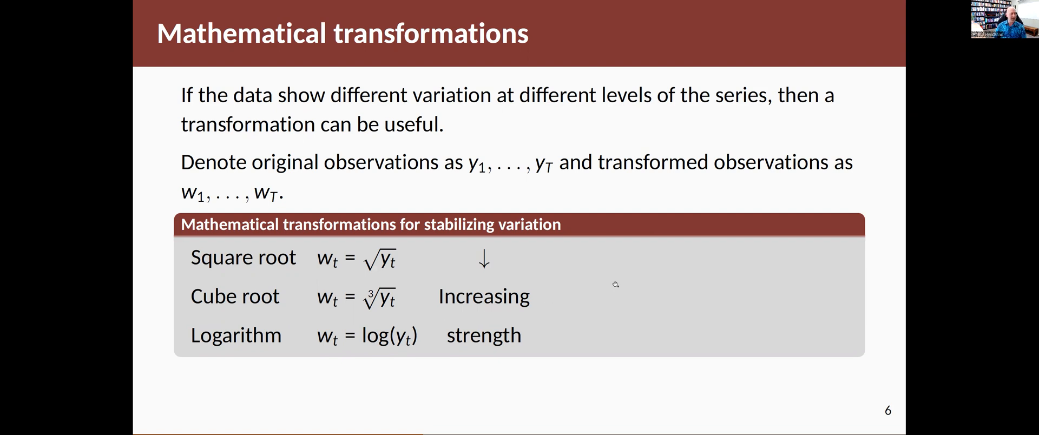
{"action": "mouse_move", "coordinate": [450, 245]}
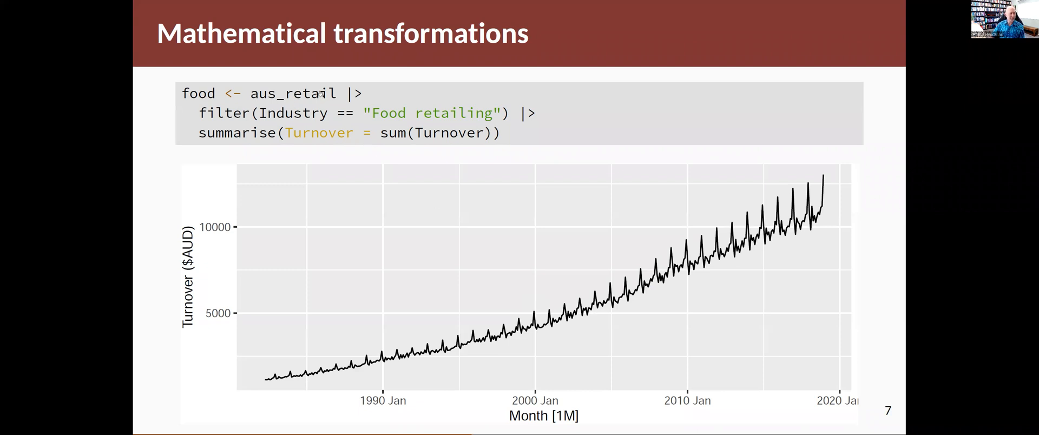
{"action": "mouse_move", "coordinate": [299, 99]}
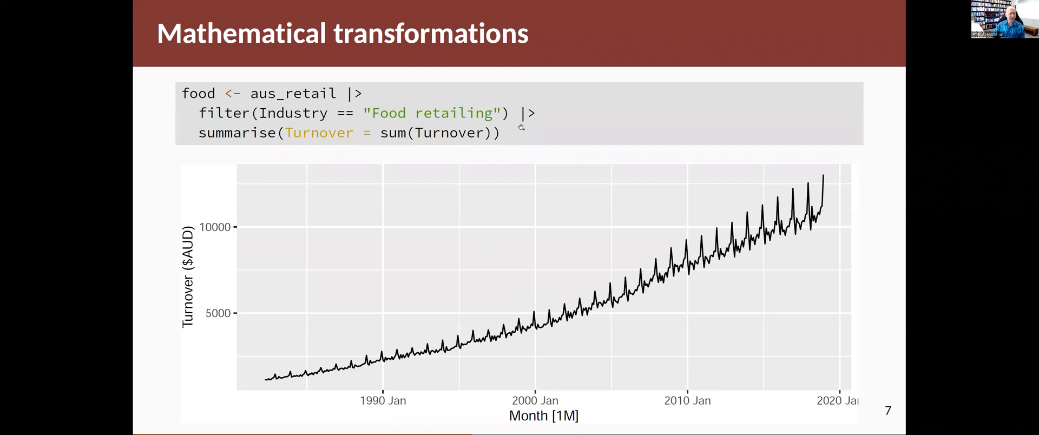
{"action": "mouse_move", "coordinate": [448, 293]}
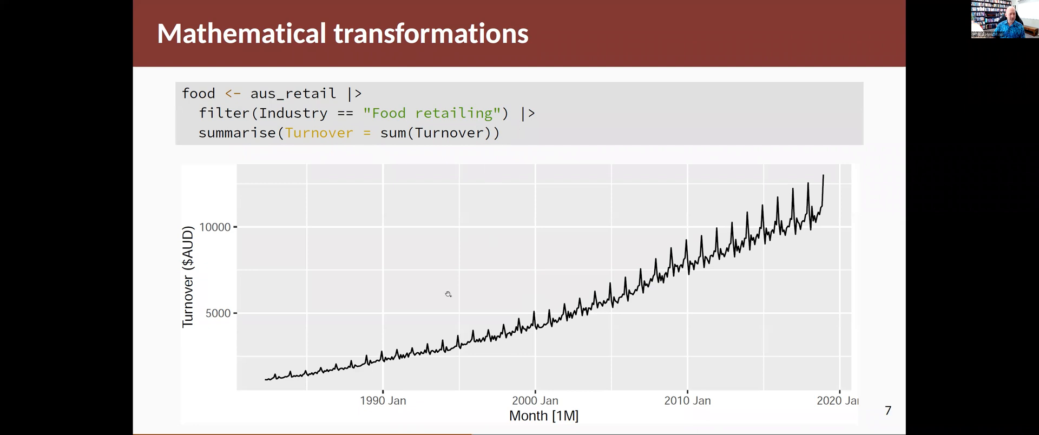
{"action": "mouse_move", "coordinate": [683, 346]}
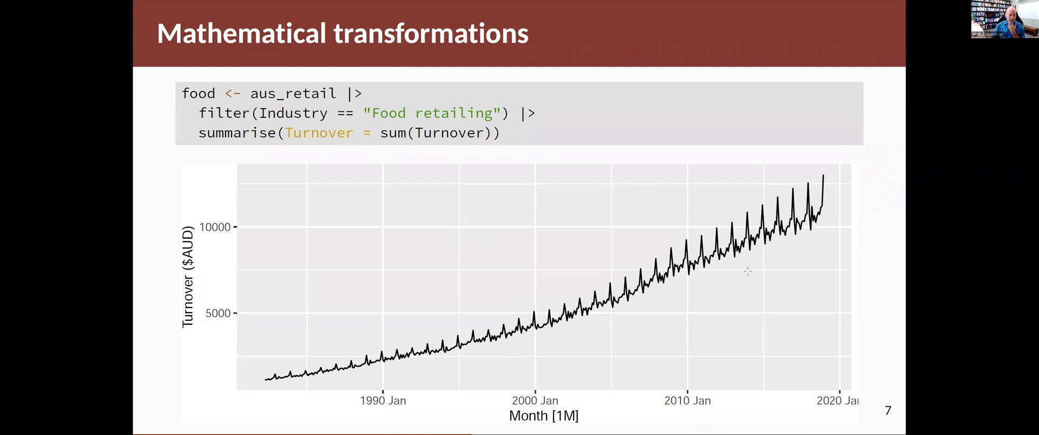
{"action": "mouse_move", "coordinate": [484, 311]}
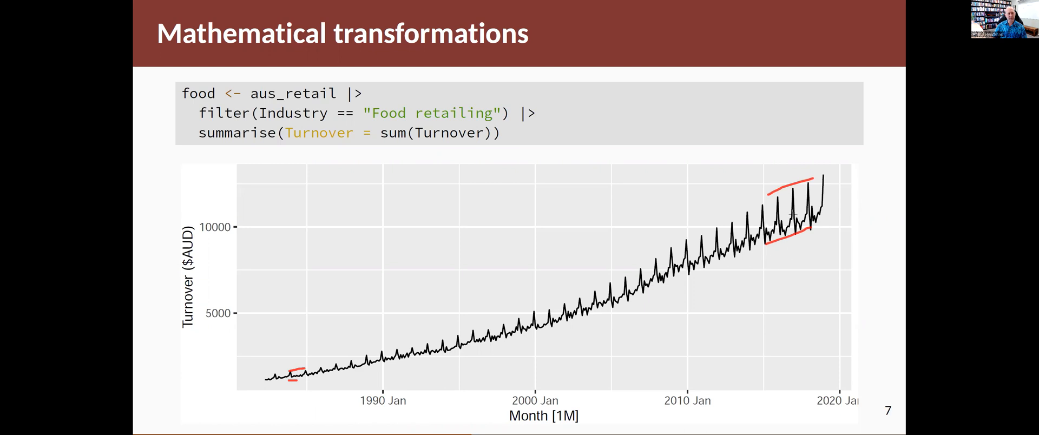
{"action": "mouse_move", "coordinate": [789, 241]}
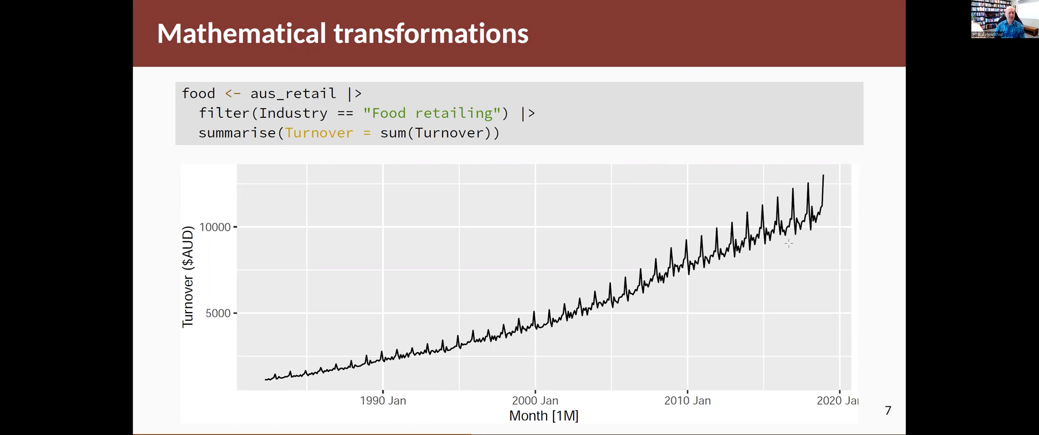
Step: Advance from the food retailing turnover plot to slide 8, square root turnover
{"action": "key", "text": "Right"}
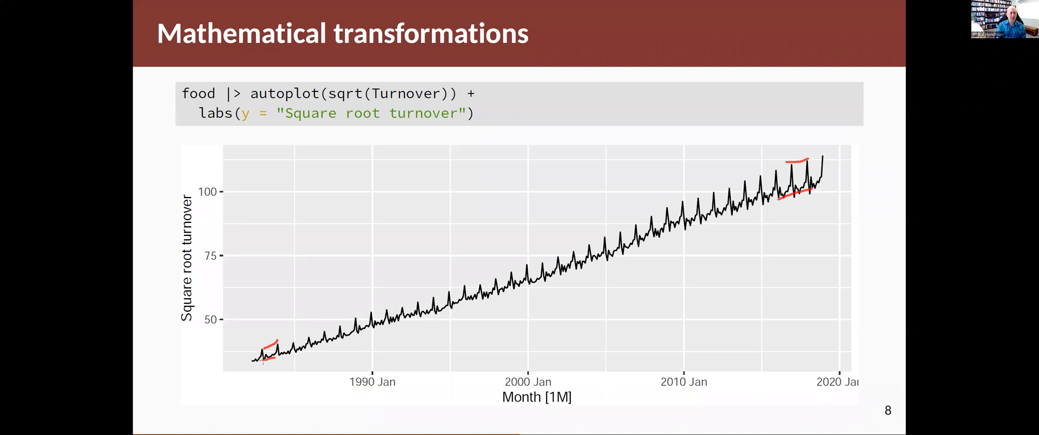
Step: Advance to slide 9 showing cube root food retail turnover with its autoplot code
{"action": "key", "text": "Right"}
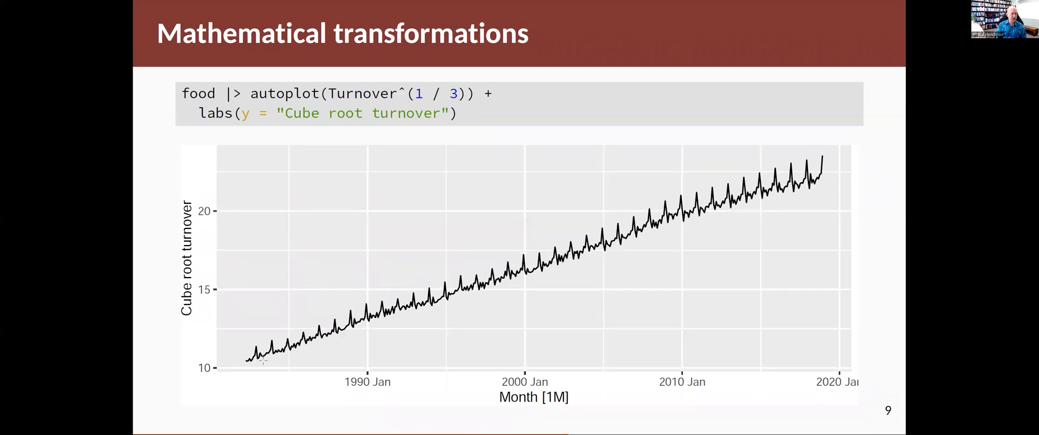
{"action": "mouse_move", "coordinate": [506, 214]}
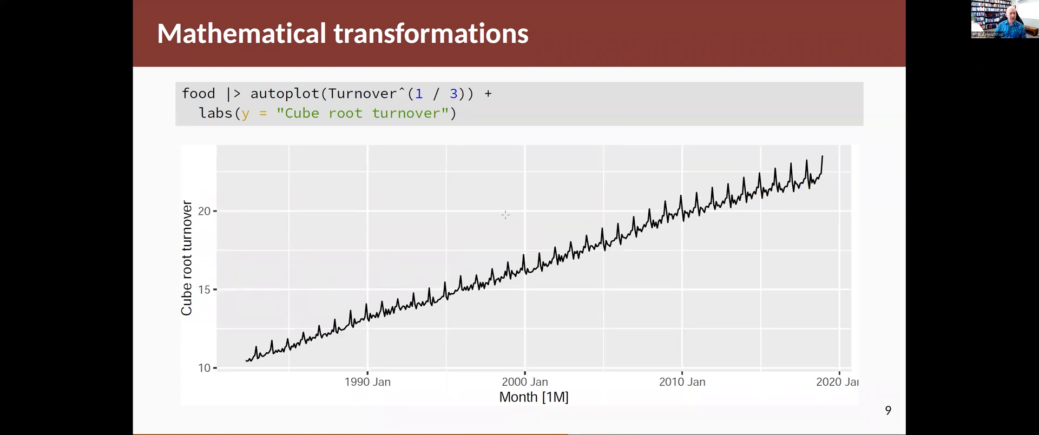
{"action": "mouse_move", "coordinate": [506, 305]}
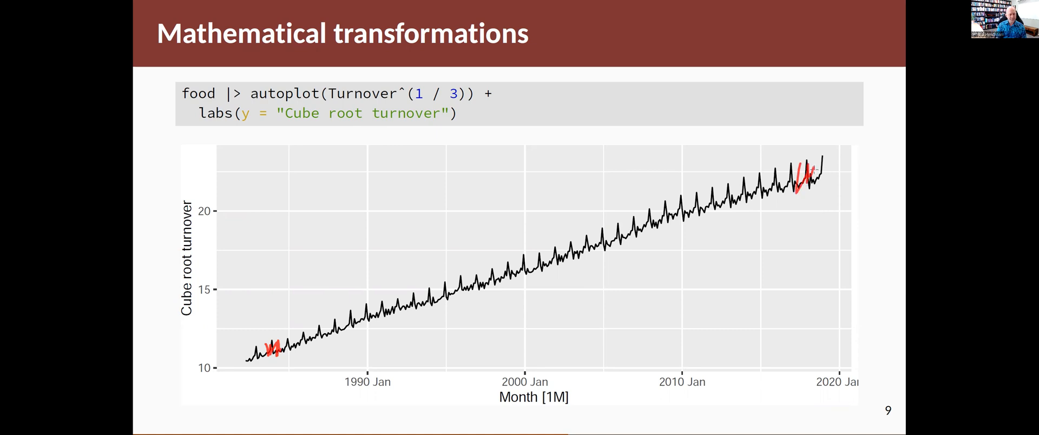
Step: Advance to slide 10 plotting log-transformed food retail turnover
{"action": "key", "text": "right"}
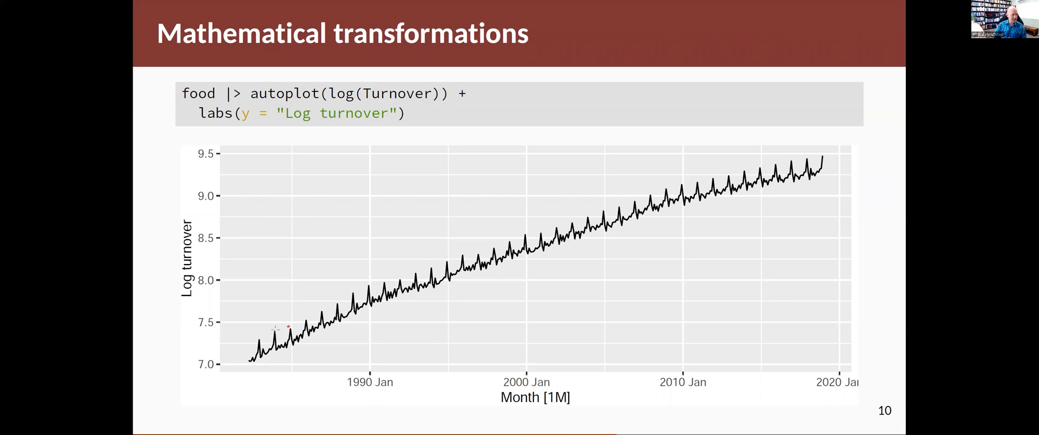
Step: Annotate the log plot, then advance through inverse turnover to slide 12 defining Box-Cox
{"action": "left_click_drag", "start_coordinate": [259, 332], "coordinate": [288, 344]}
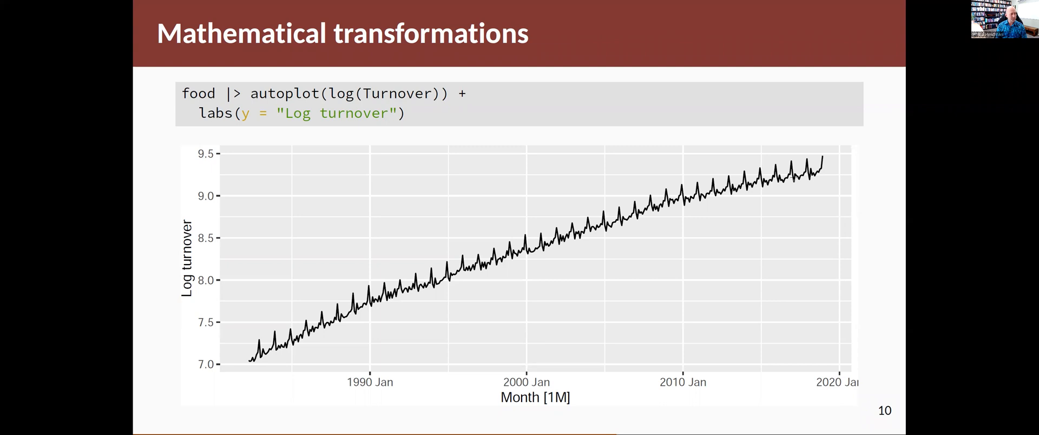
{"action": "key", "text": "right"}
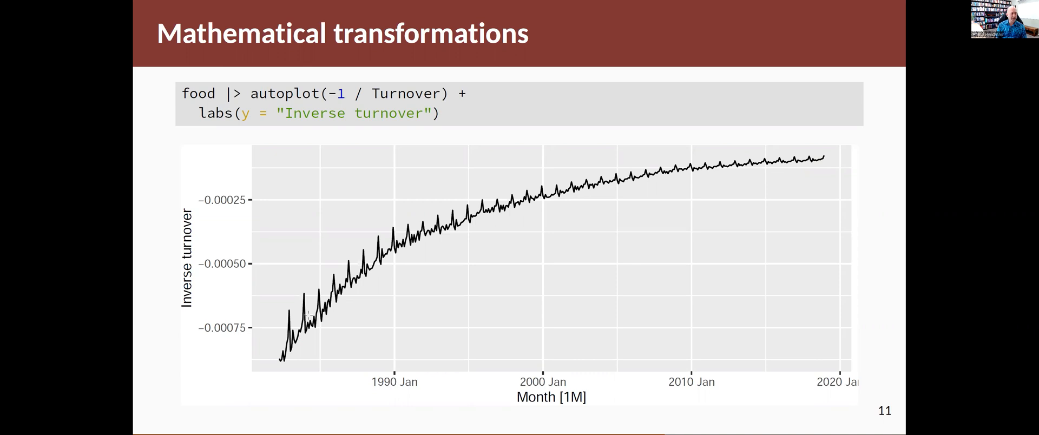
{"action": "key", "text": "Right"}
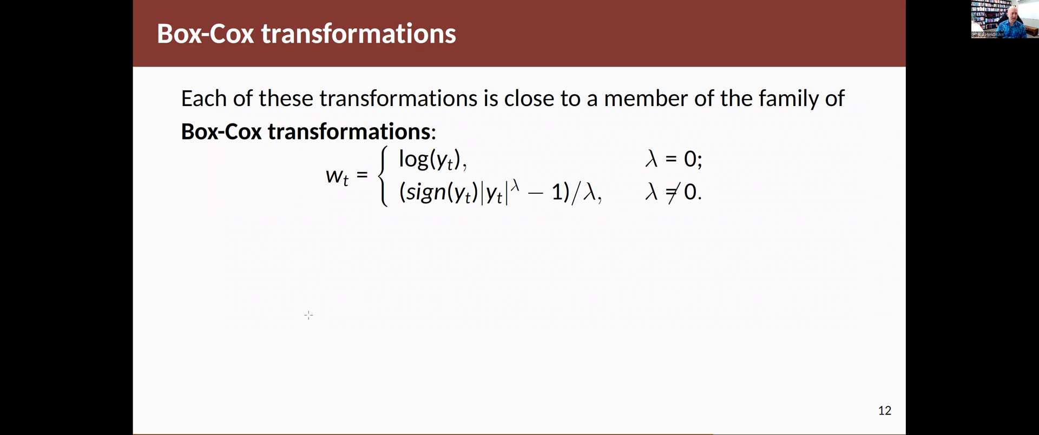
{"action": "mouse_move", "coordinate": [439, 257]}
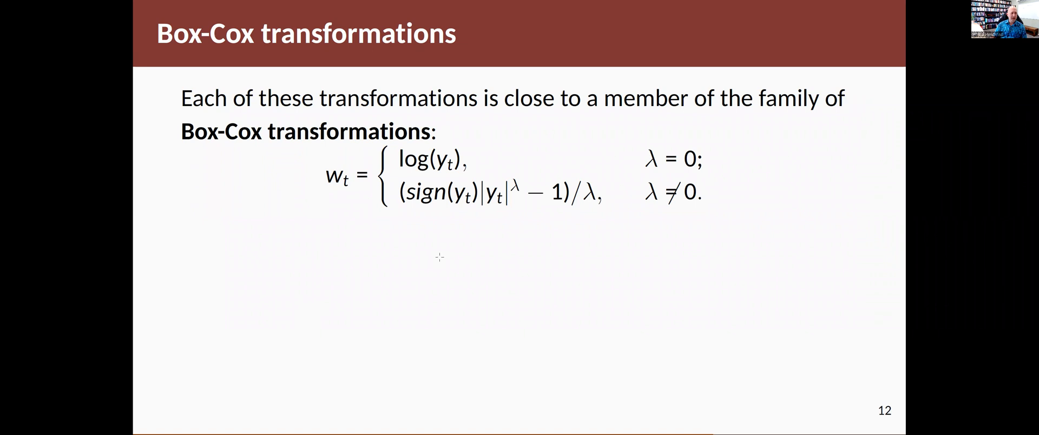
{"action": "mouse_move", "coordinate": [802, 149]}
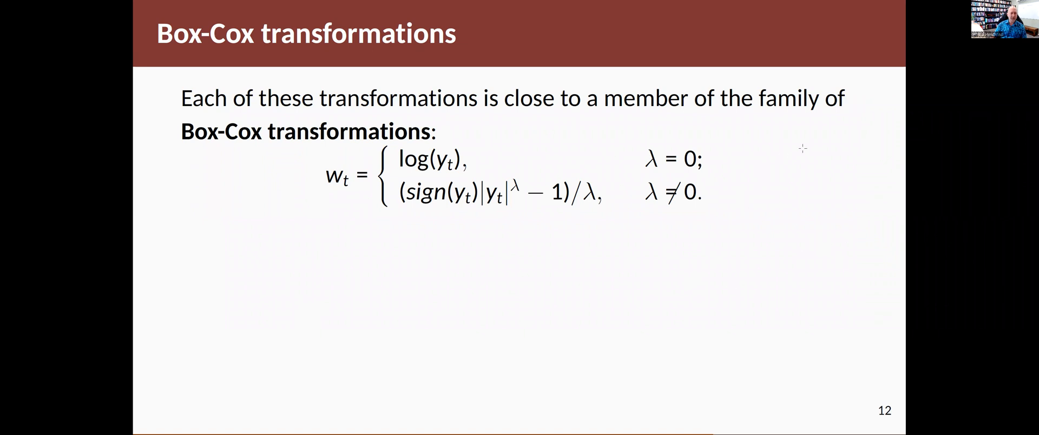
{"action": "mouse_move", "coordinate": [843, 153]}
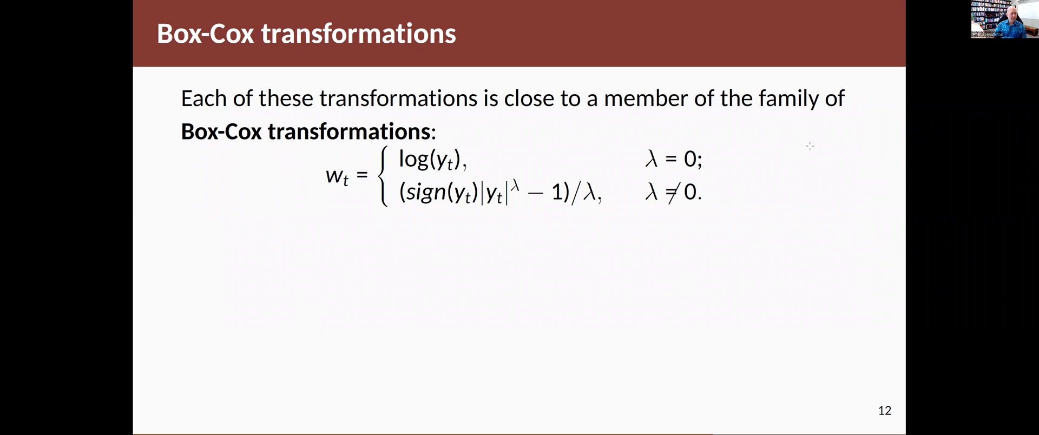
{"action": "mouse_move", "coordinate": [450, 162]}
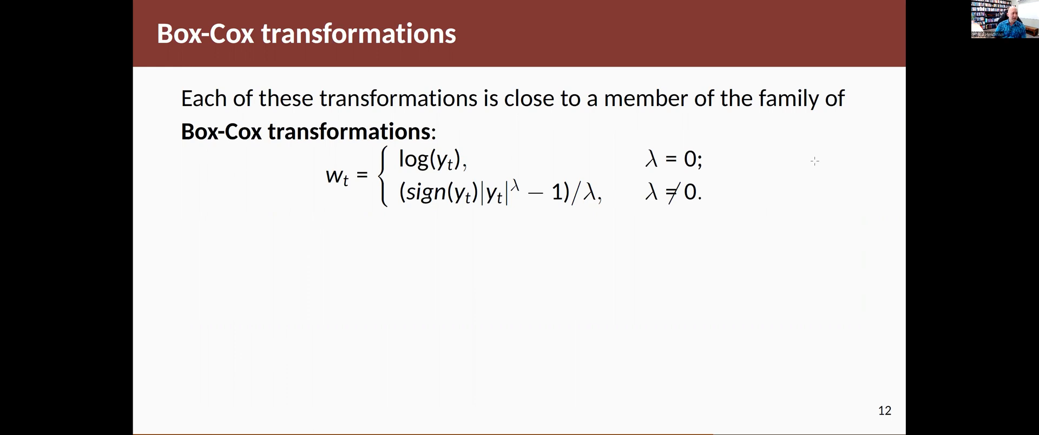
{"action": "mouse_move", "coordinate": [548, 209]}
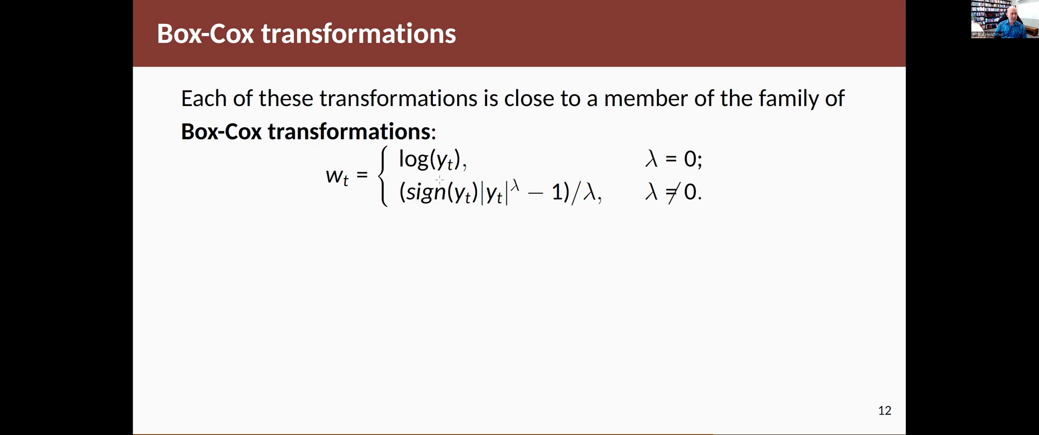
{"action": "mouse_move", "coordinate": [958, 151]}
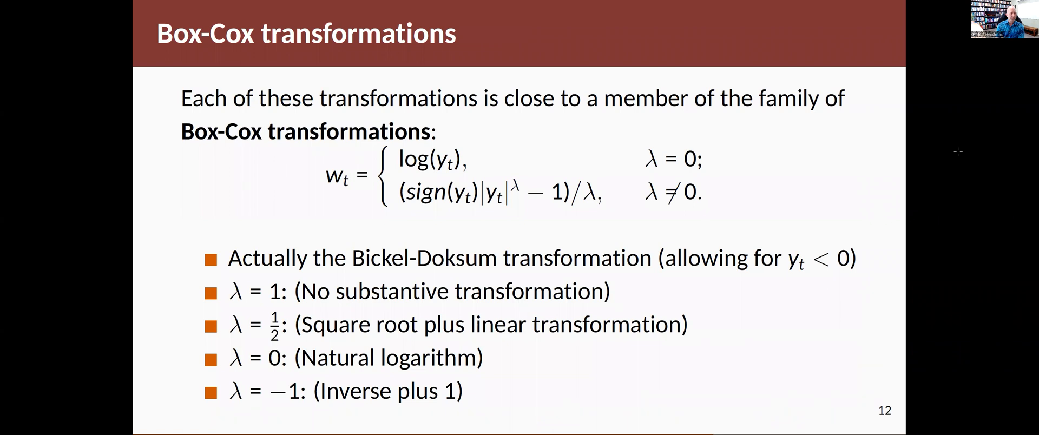
{"action": "mouse_move", "coordinate": [403, 103]}
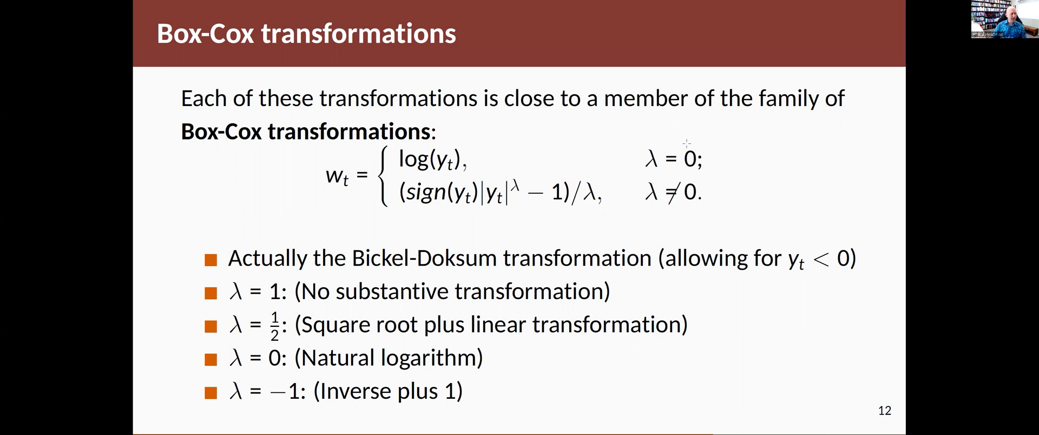
{"action": "mouse_move", "coordinate": [624, 177]}
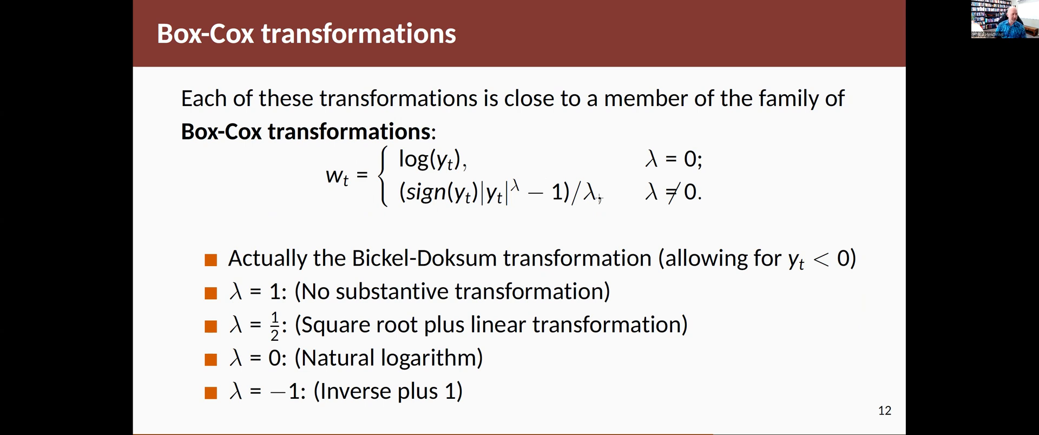
{"action": "mouse_move", "coordinate": [767, 179]}
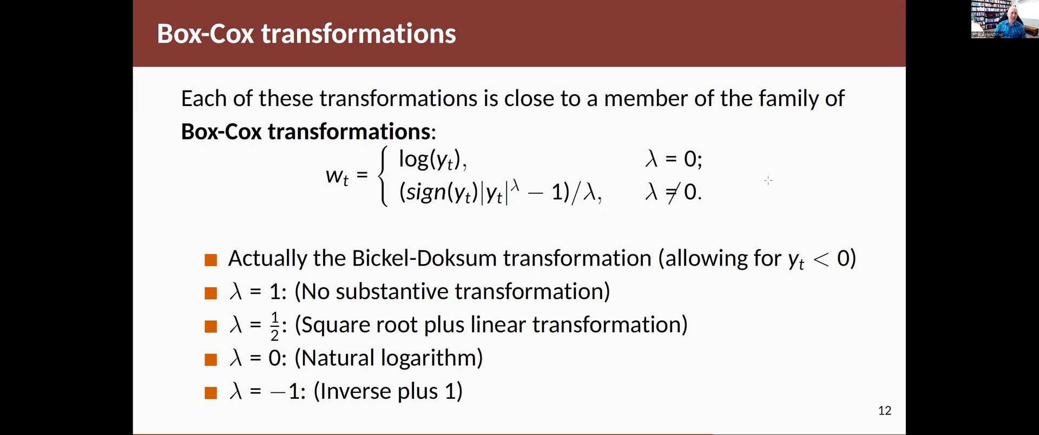
{"action": "mouse_move", "coordinate": [964, 235]}
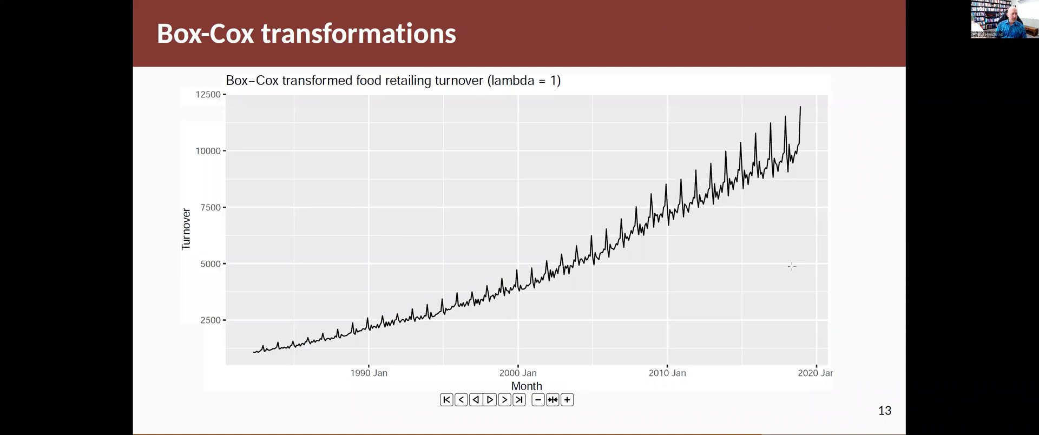
{"action": "mouse_move", "coordinate": [685, 296]}
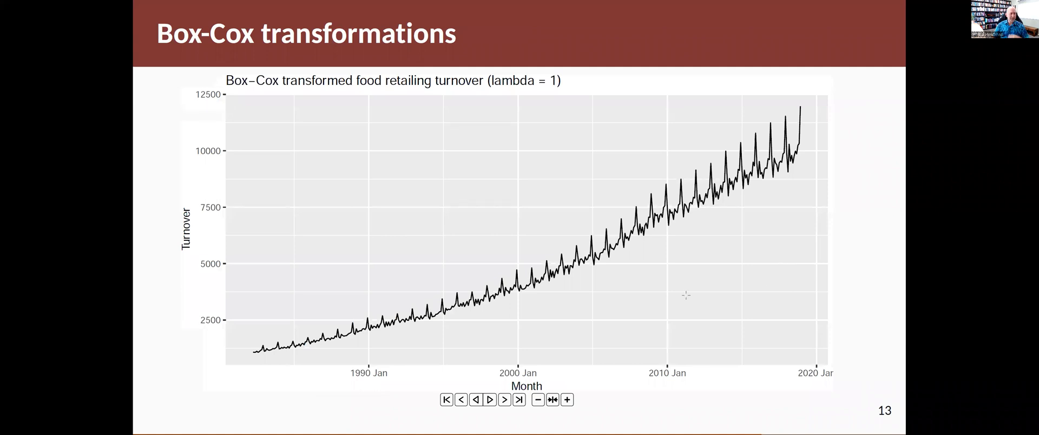
{"action": "mouse_move", "coordinate": [514, 248]}
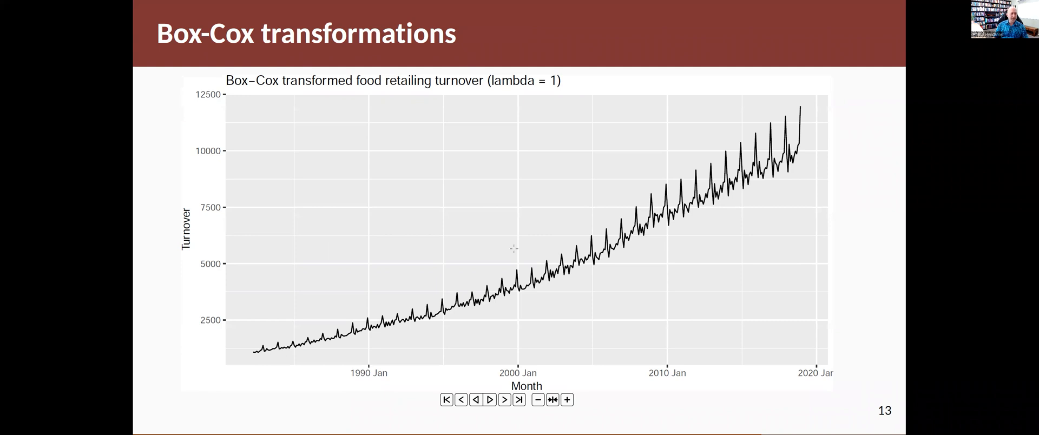
{"action": "mouse_move", "coordinate": [532, 372]}
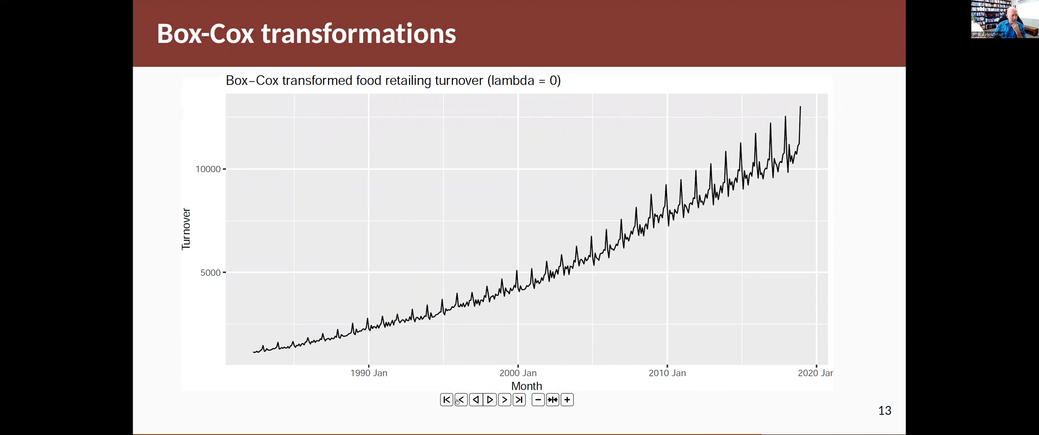
Step: Rewind the Box-Cox turnover animation to lambda = 1, play it, and pause at a low lambda near 0.1
{"action": "left_click", "coordinate": [489, 401]}
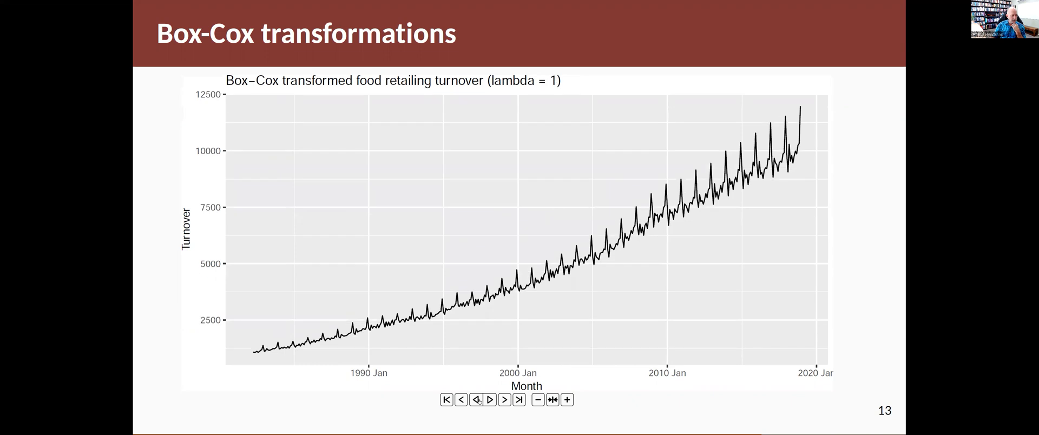
{"action": "left_click", "coordinate": [489, 400]}
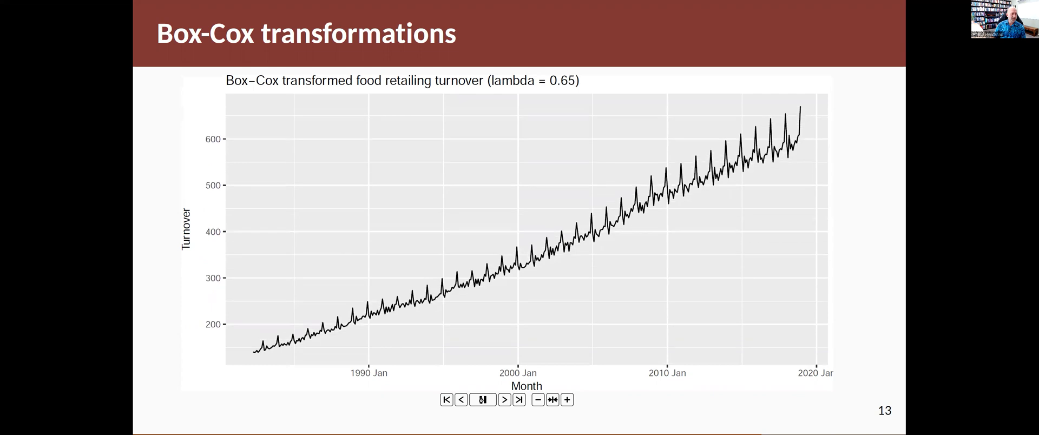
{"action": "left_click", "coordinate": [483, 399]}
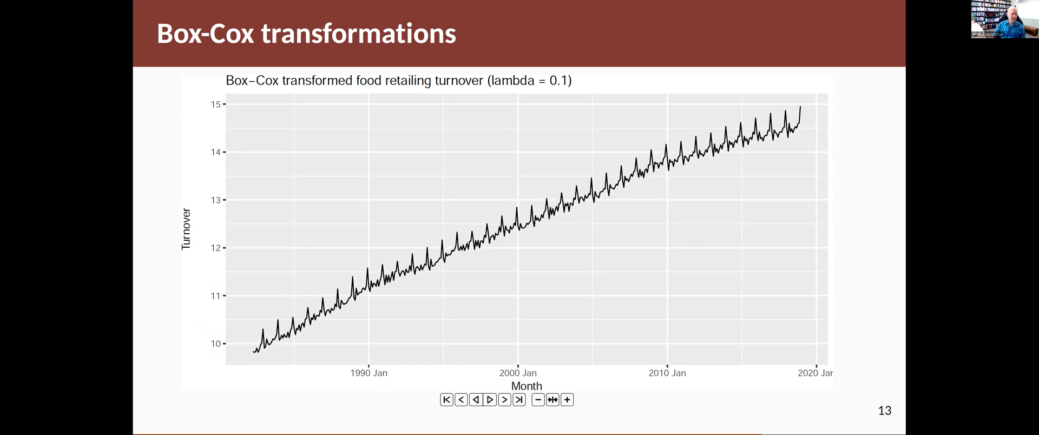
{"action": "mouse_move", "coordinate": [640, 292]}
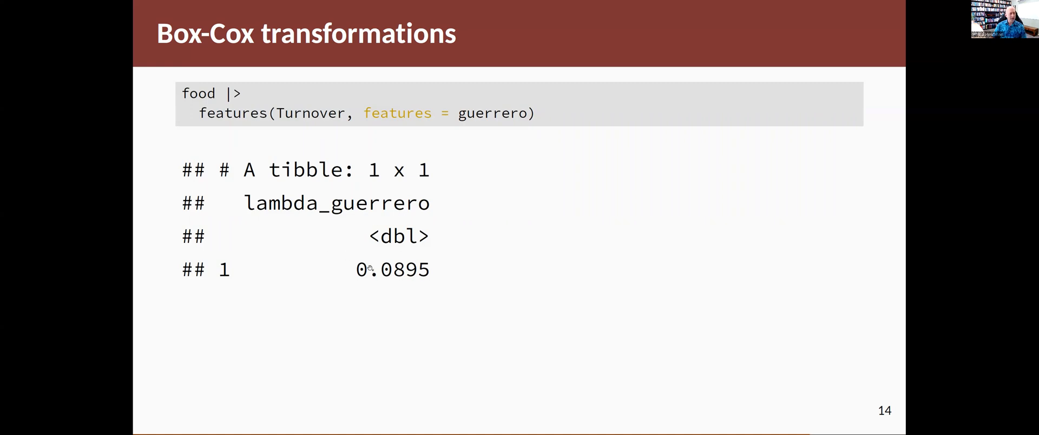
{"action": "mouse_move", "coordinate": [526, 280]}
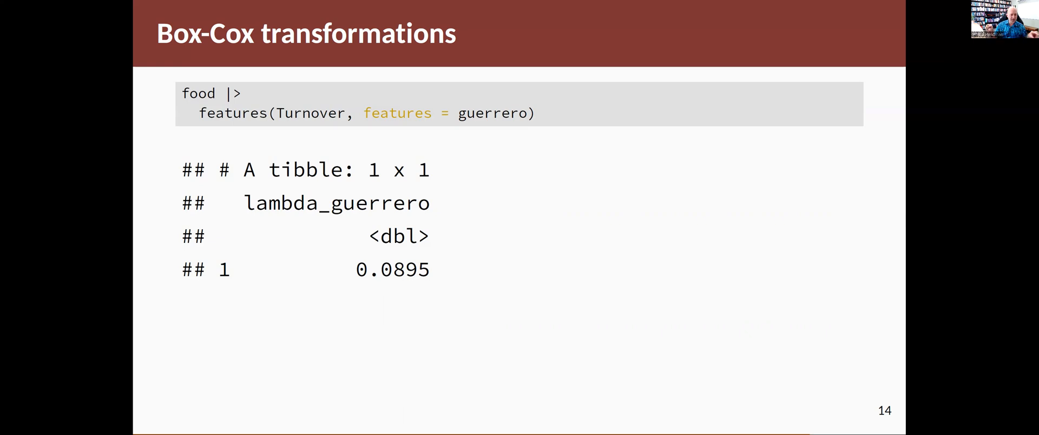
Step: Reveal the advice bullets beneath the Guerrero lambda estimate of 0.0895
{"action": "key", "text": "right"}
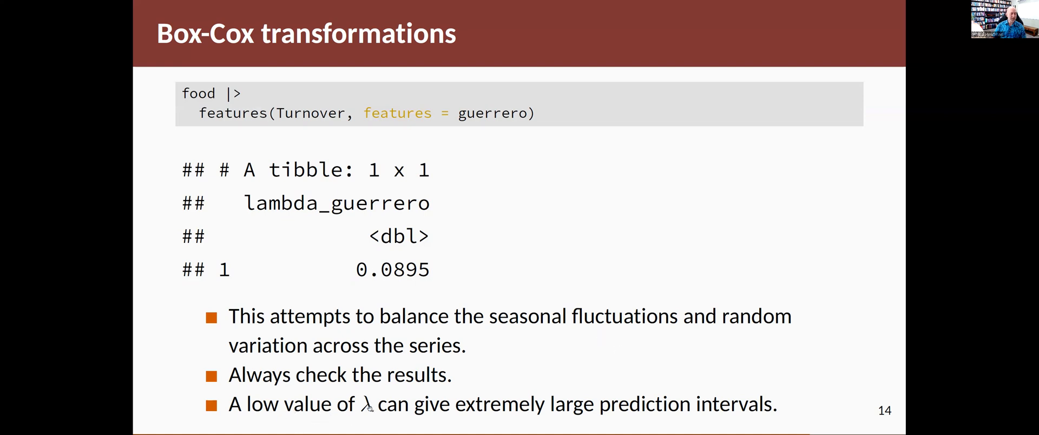
{"action": "mouse_move", "coordinate": [559, 372]}
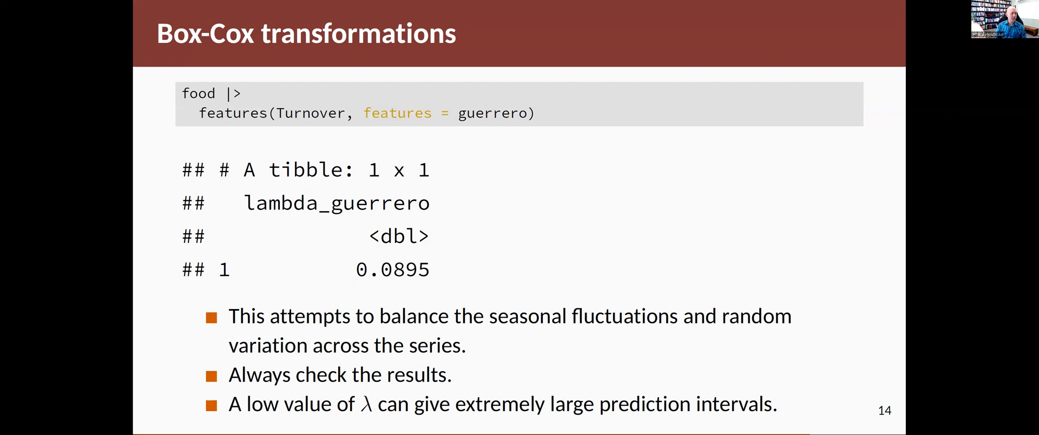
Step: Move through slide 15's Box-Cox plot (lambda 0.0524) to slide 16's transformation guidelines
{"action": "key", "text": "right"}
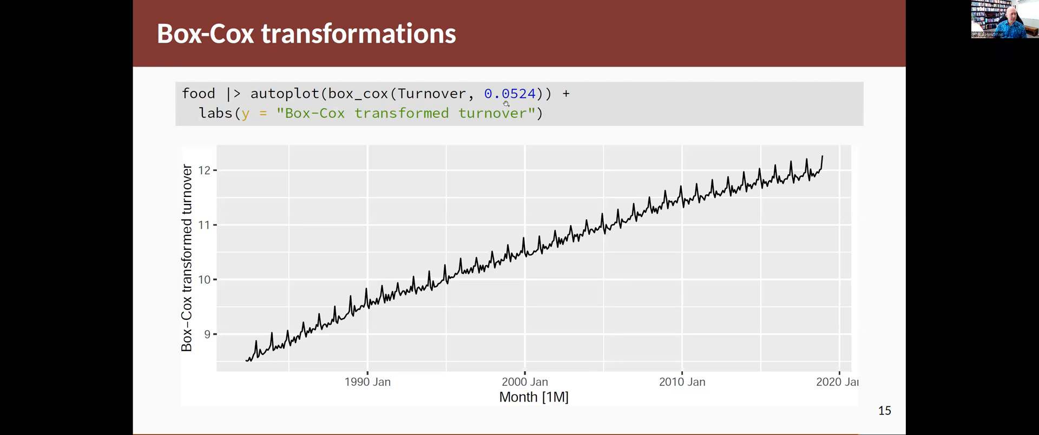
{"action": "mouse_move", "coordinate": [489, 250]}
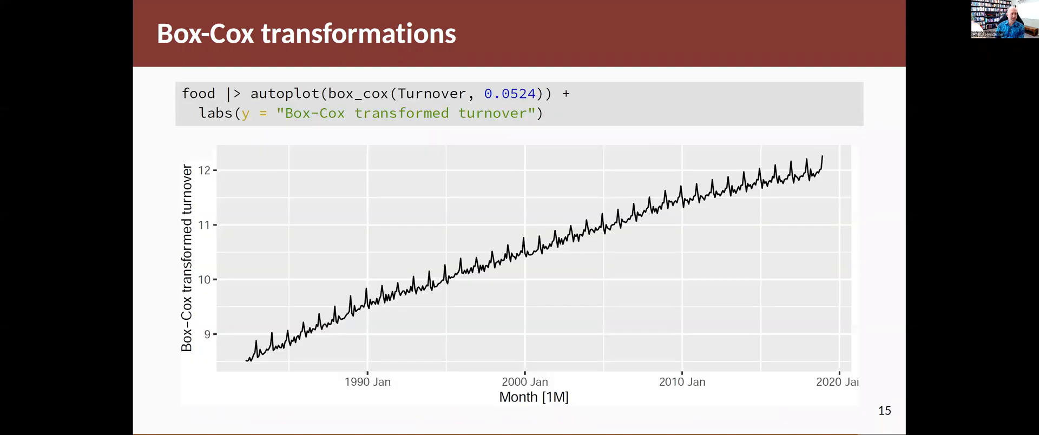
{"action": "key", "text": "Right"}
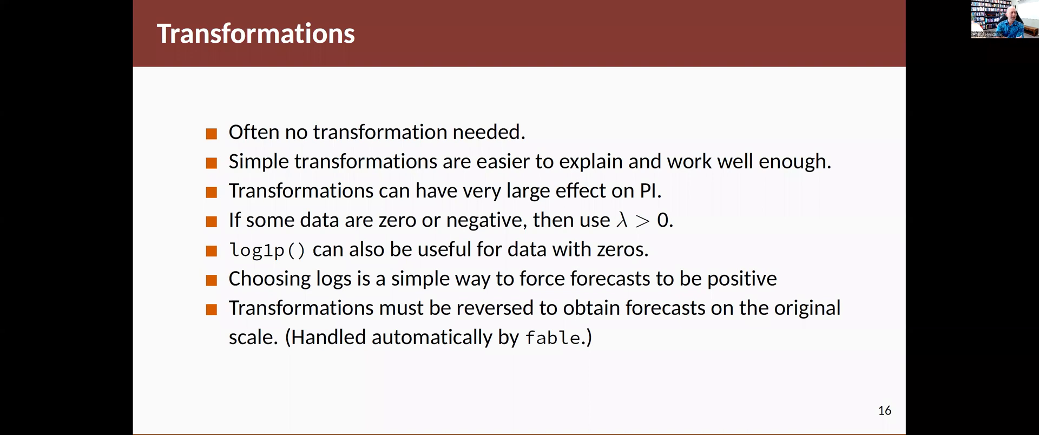